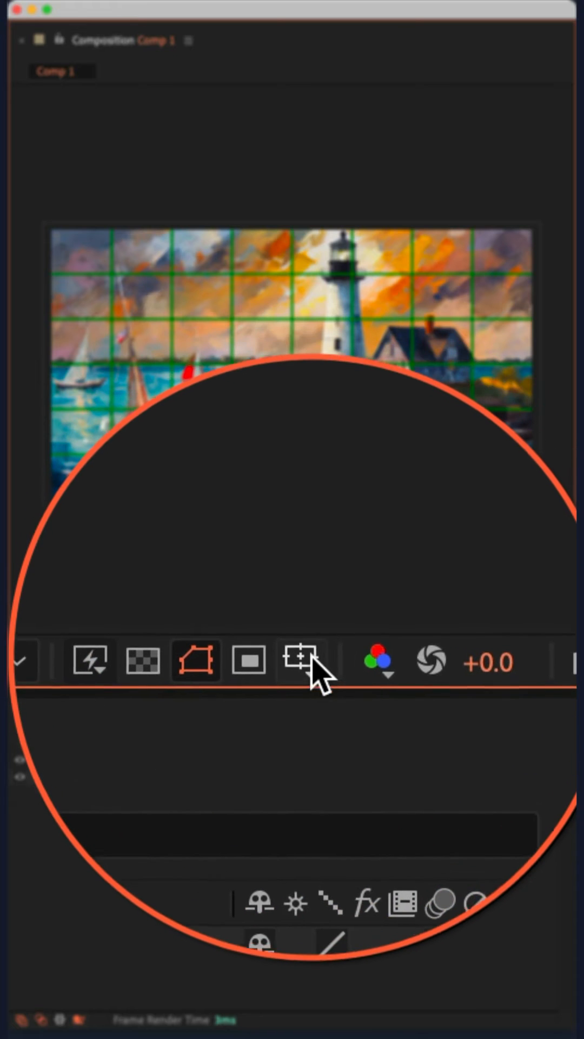
- Set the proportional grid to 3 horizontal by 3 vertical in Grids & Guides preferences
left_click(301, 661)
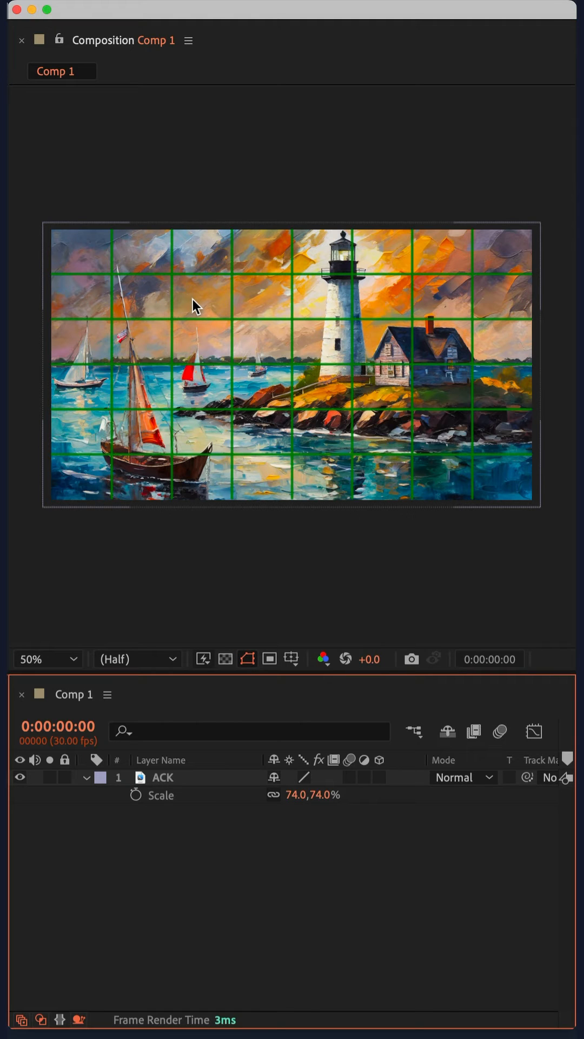
mouse_move(243, 319)
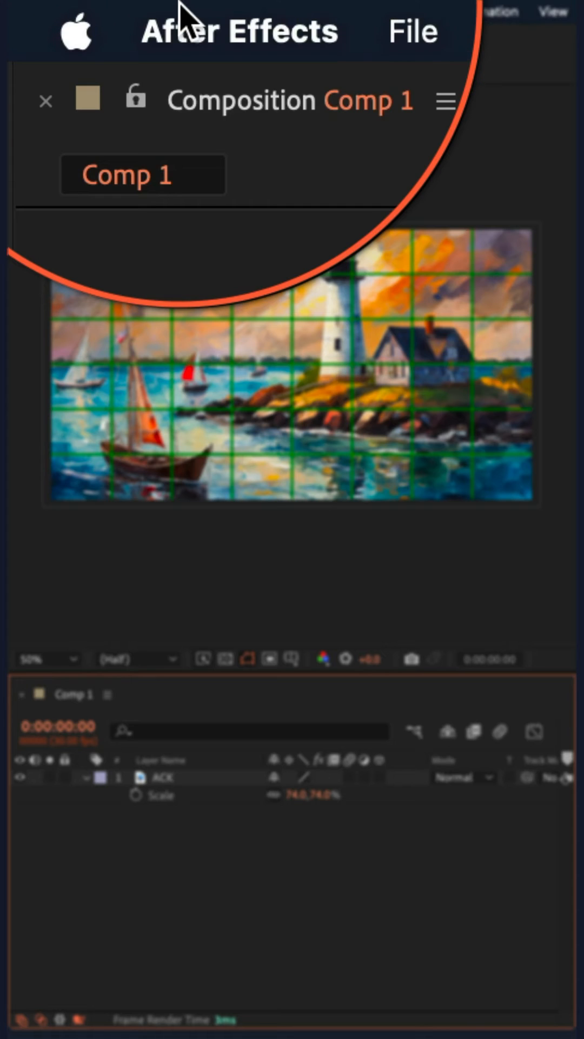
left_click(101, 12)
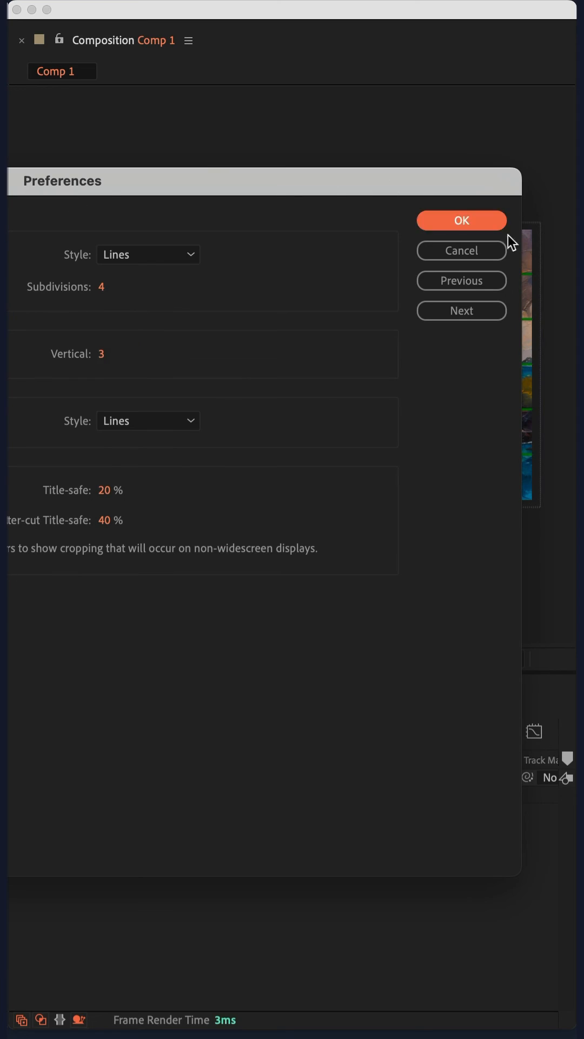
left_click(461, 220)
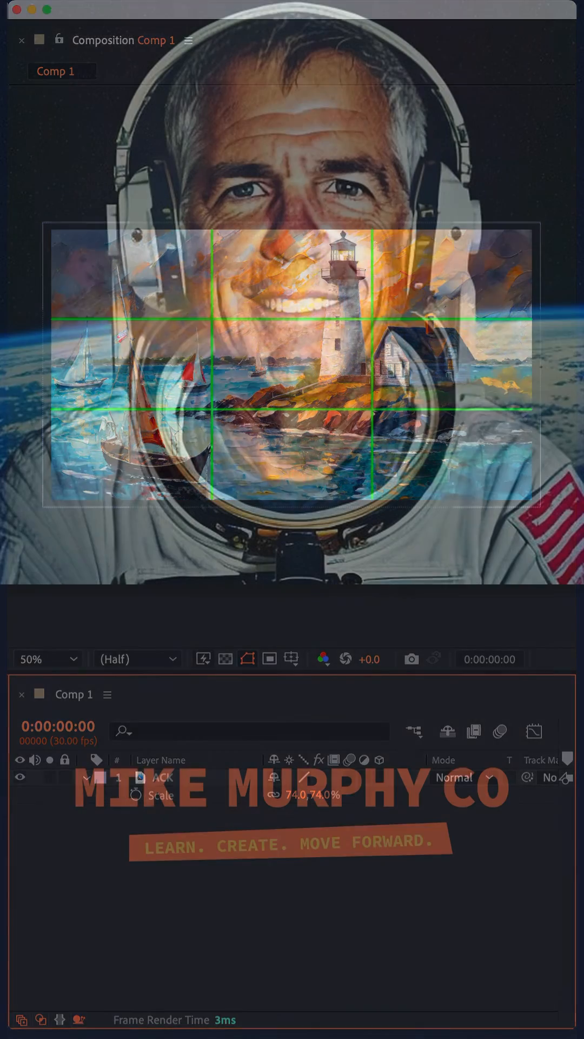